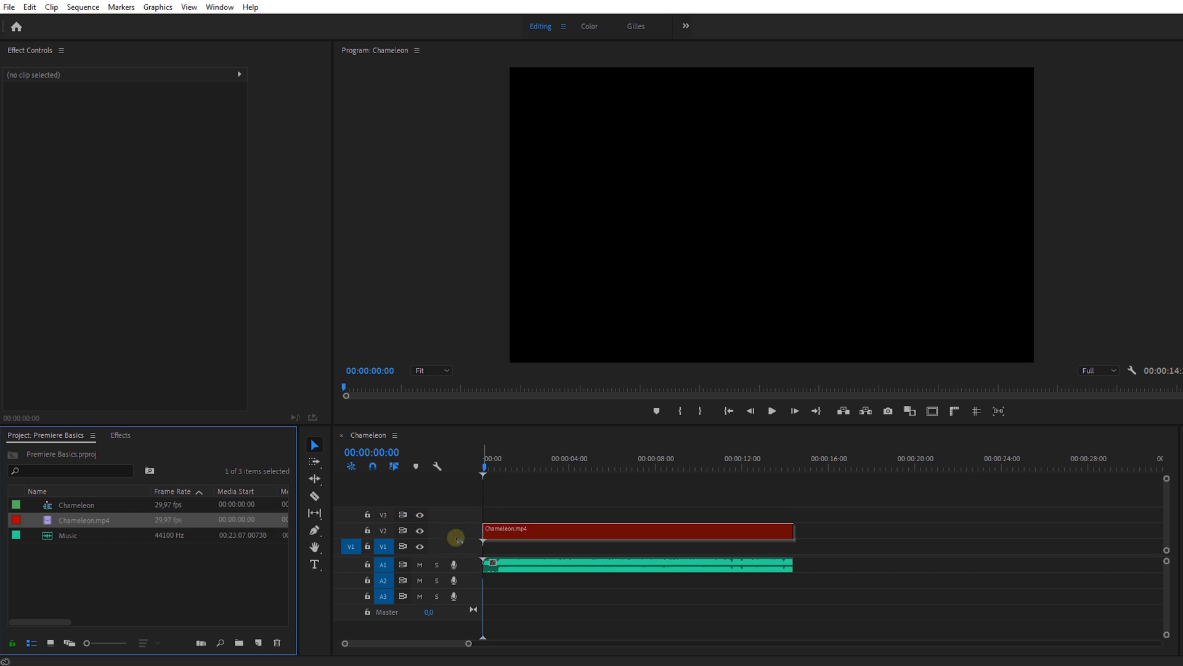
- Select the Chameleon.mp4 clip and check Effect Controls is enabled under the Window menu
click(630, 530)
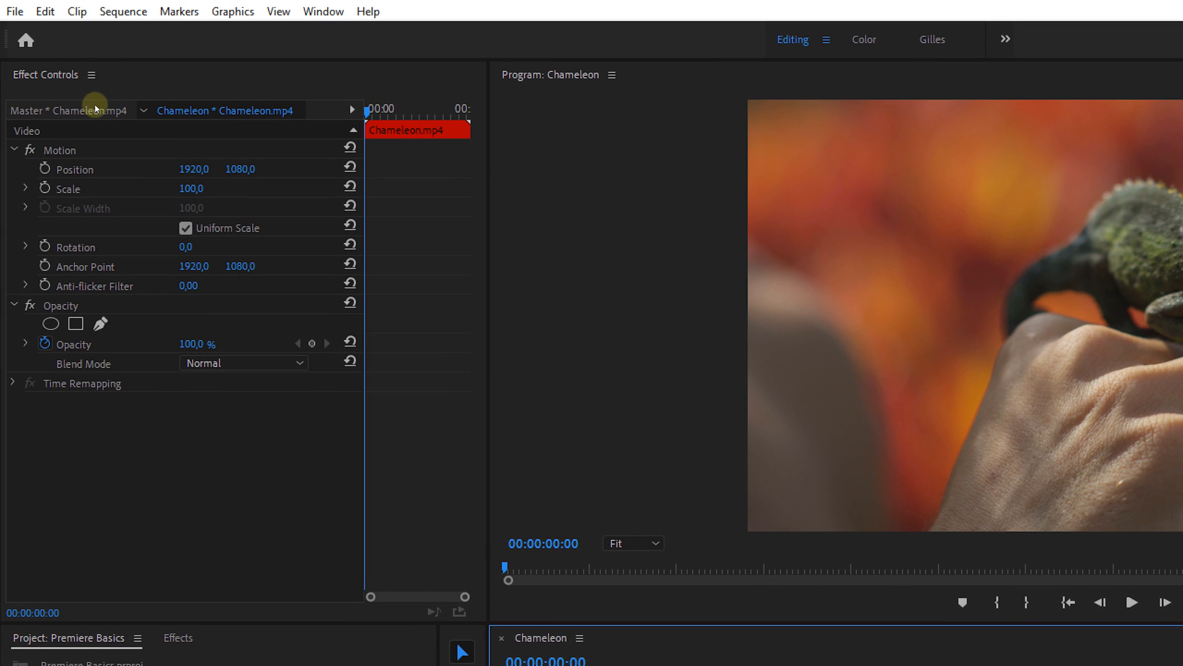
mouse_move(303, 20)
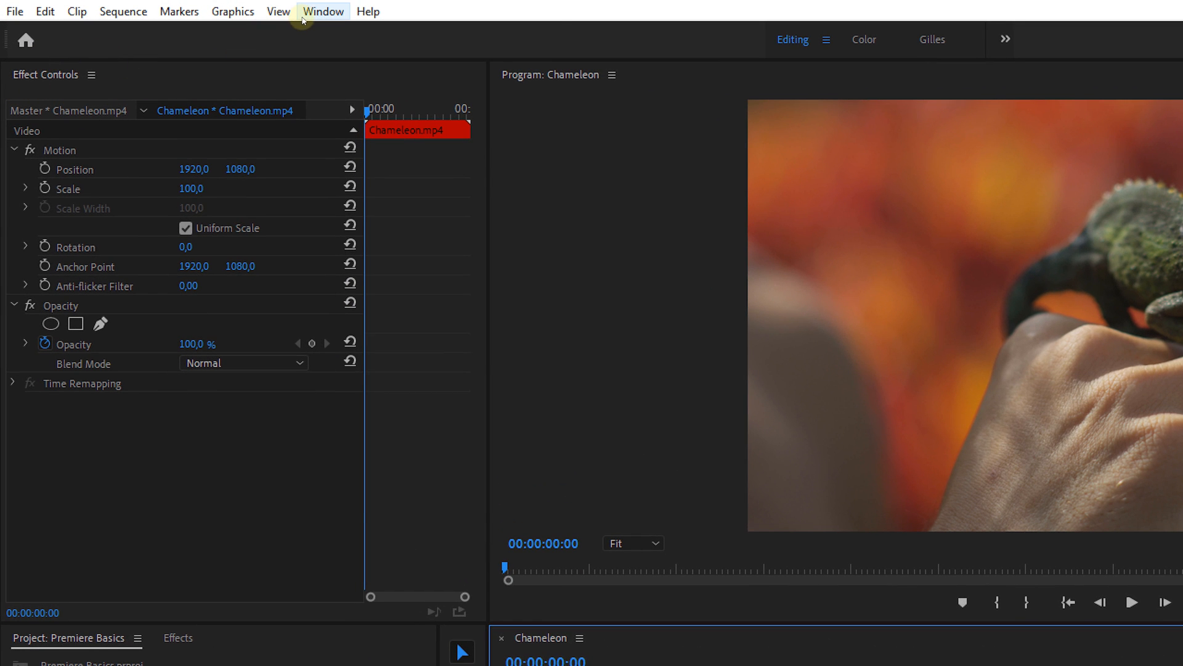
click(322, 11)
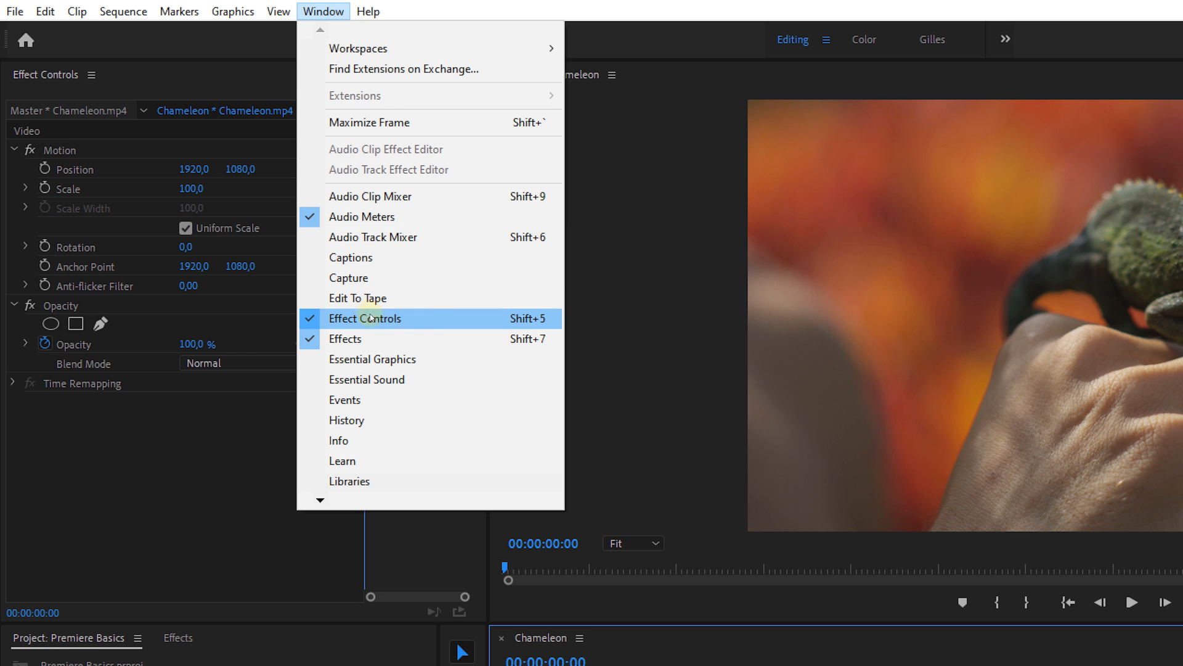
mouse_move(429, 323)
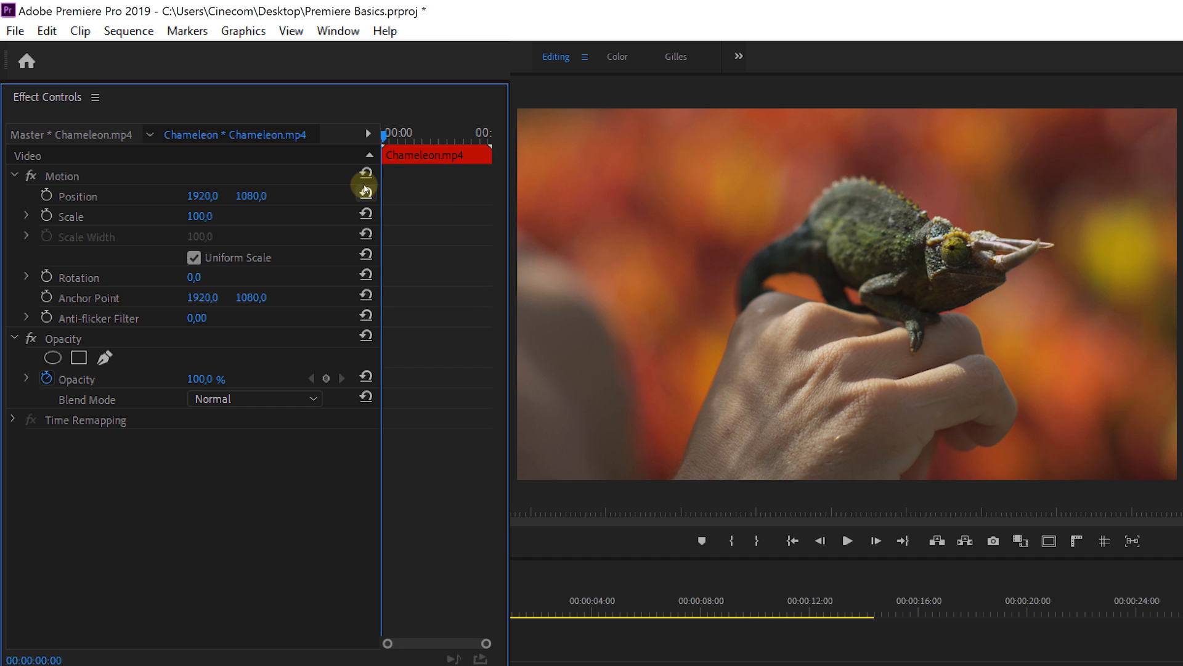
mouse_move(193, 216)
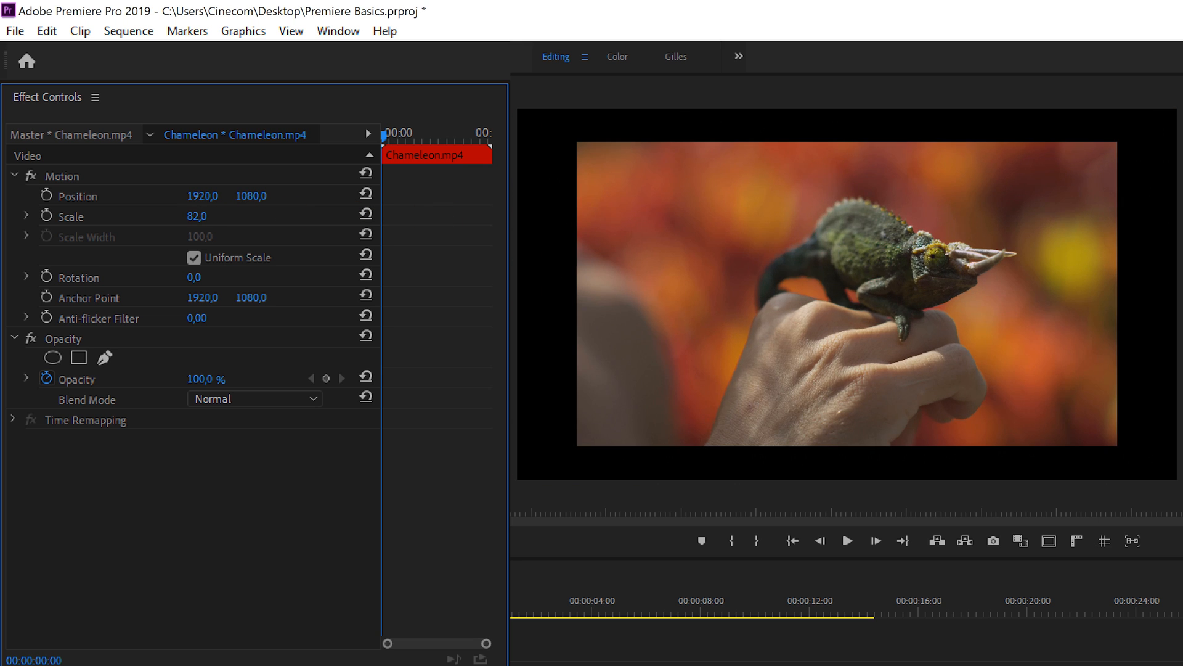
click(197, 216)
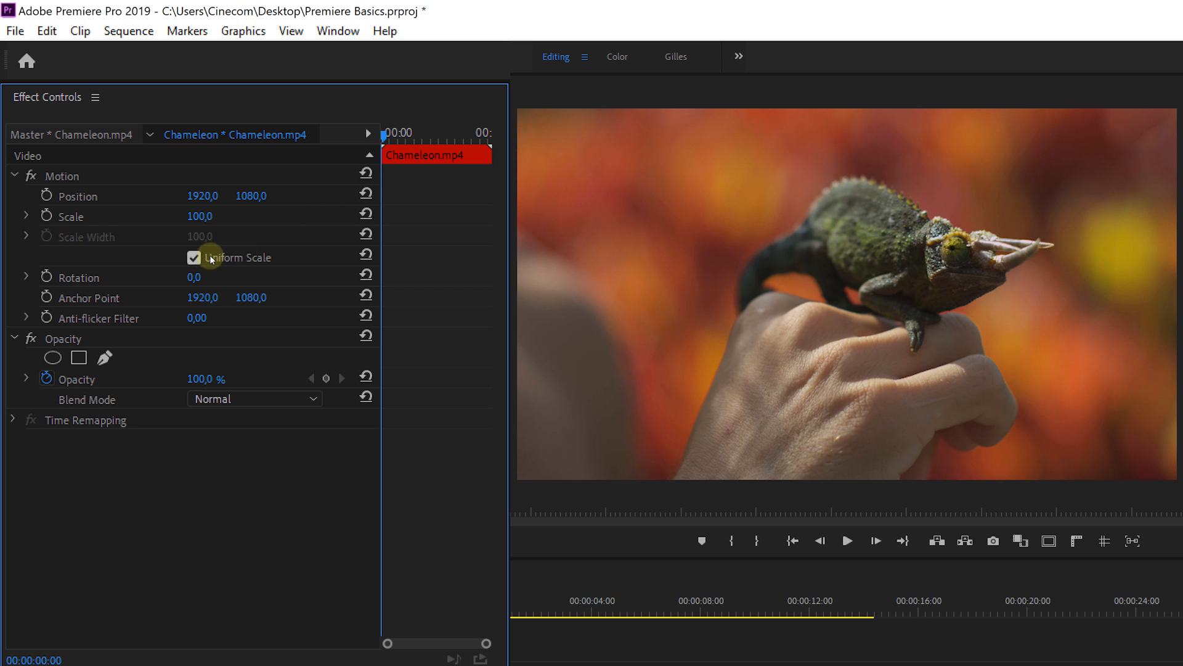
click(193, 258)
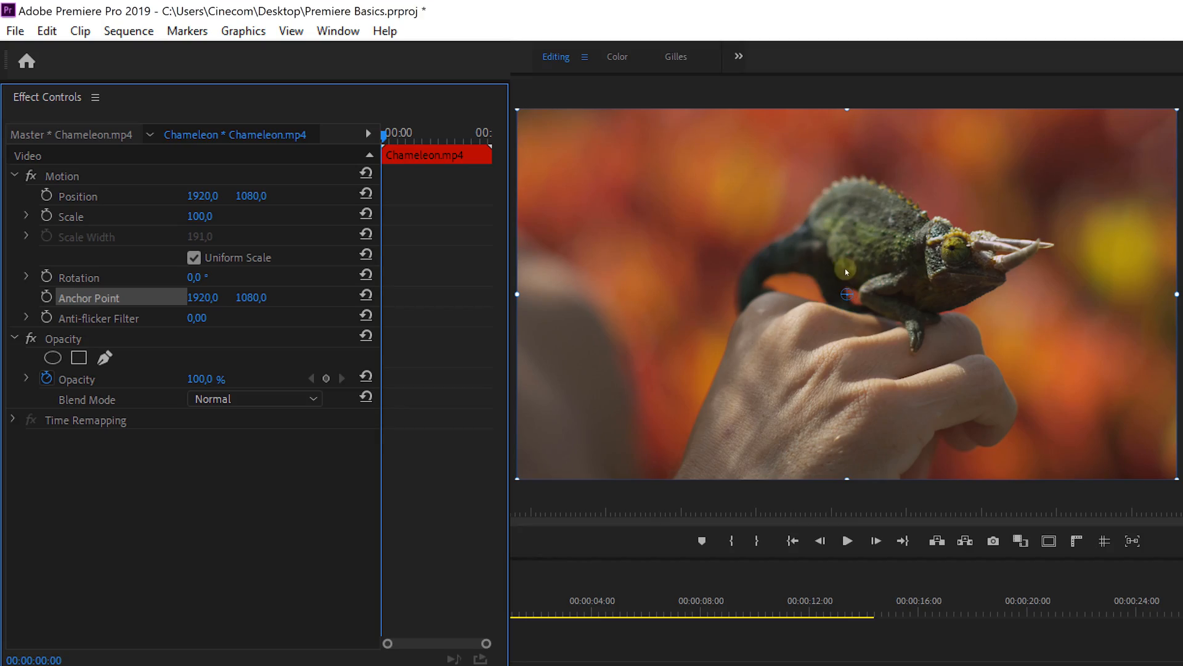
drag(847, 294, 614, 220)
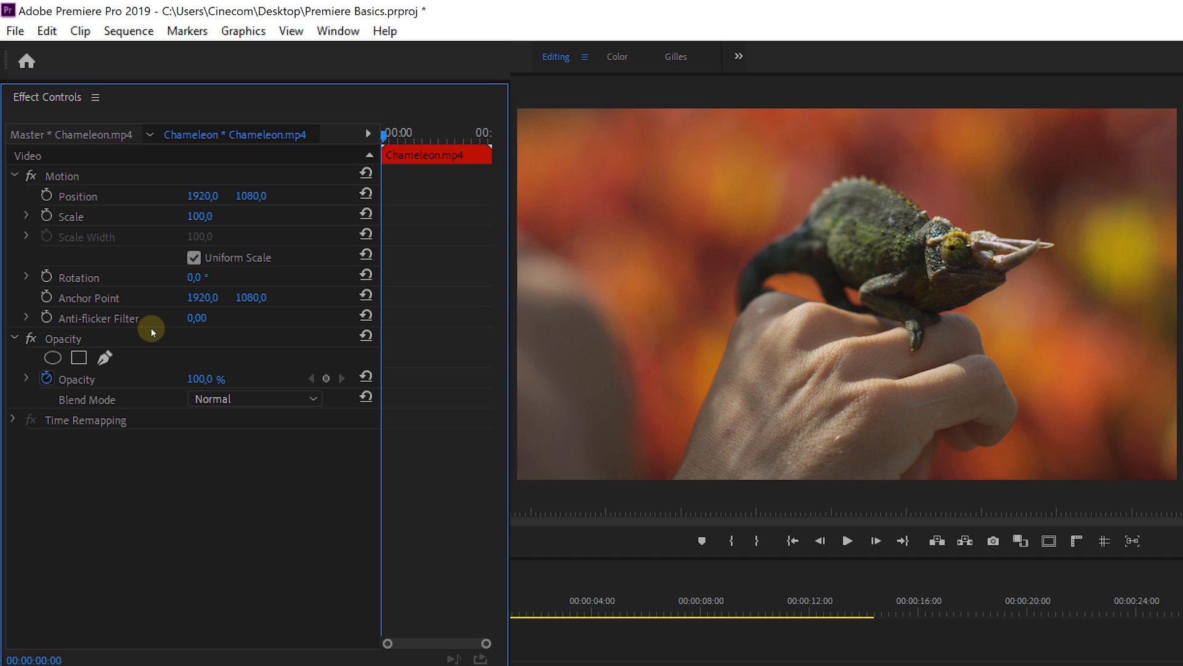
click(59, 176)
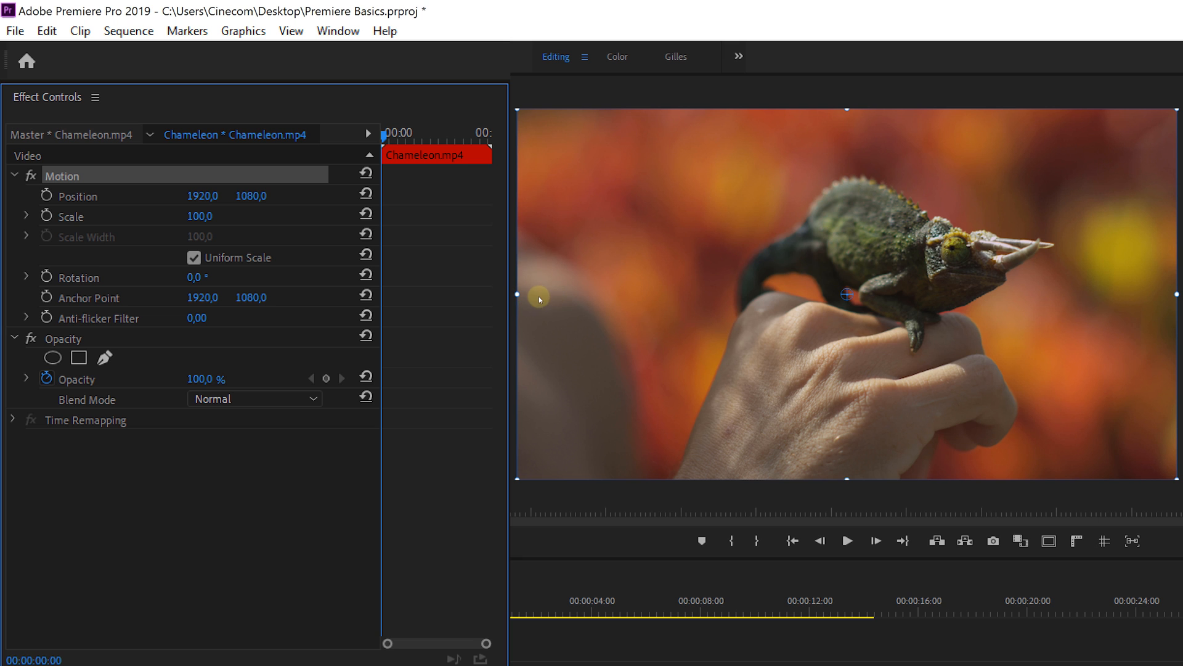
drag(539, 297, 764, 250)
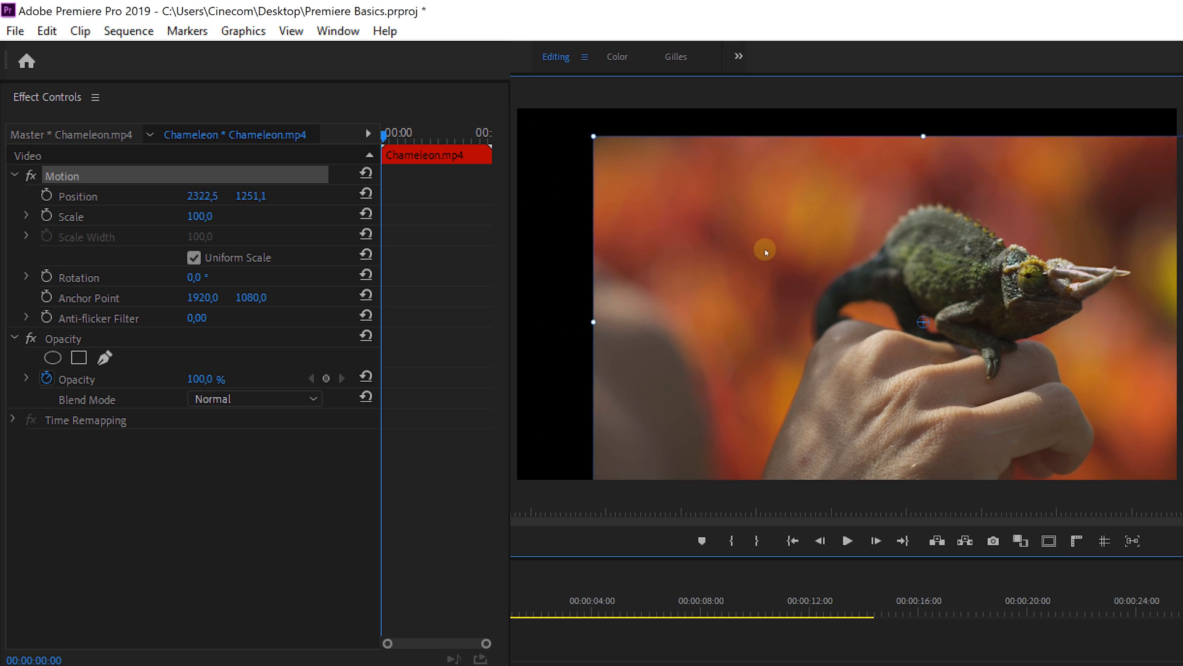
drag(764, 252, 666, 231)
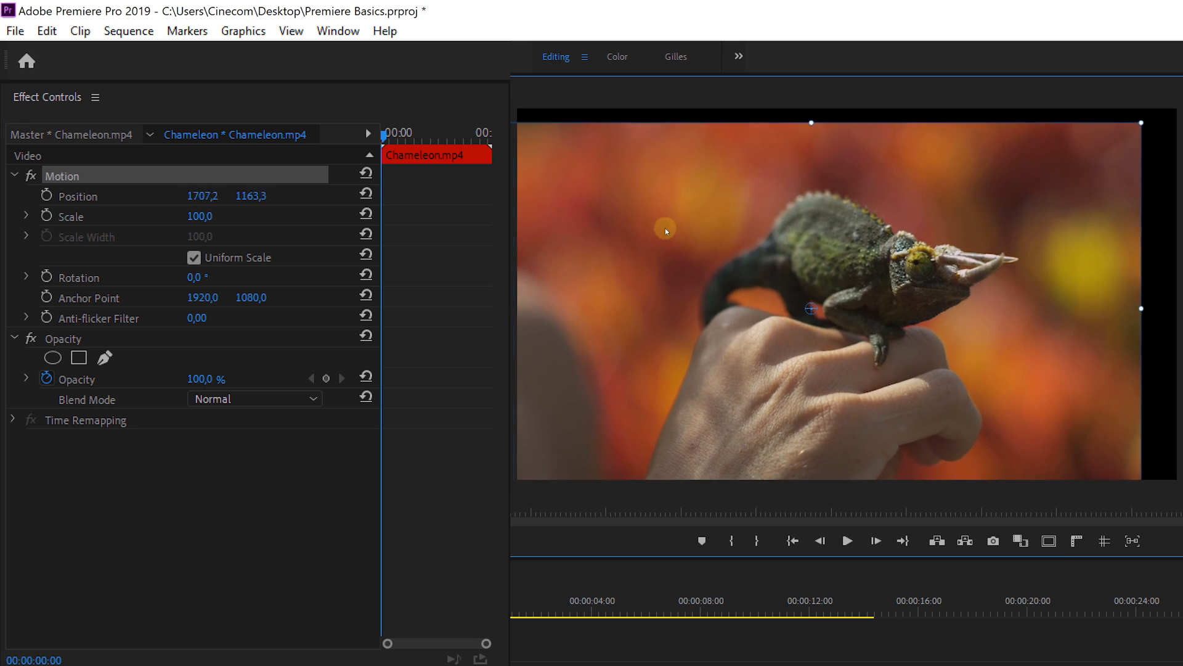
drag(664, 231, 714, 224)
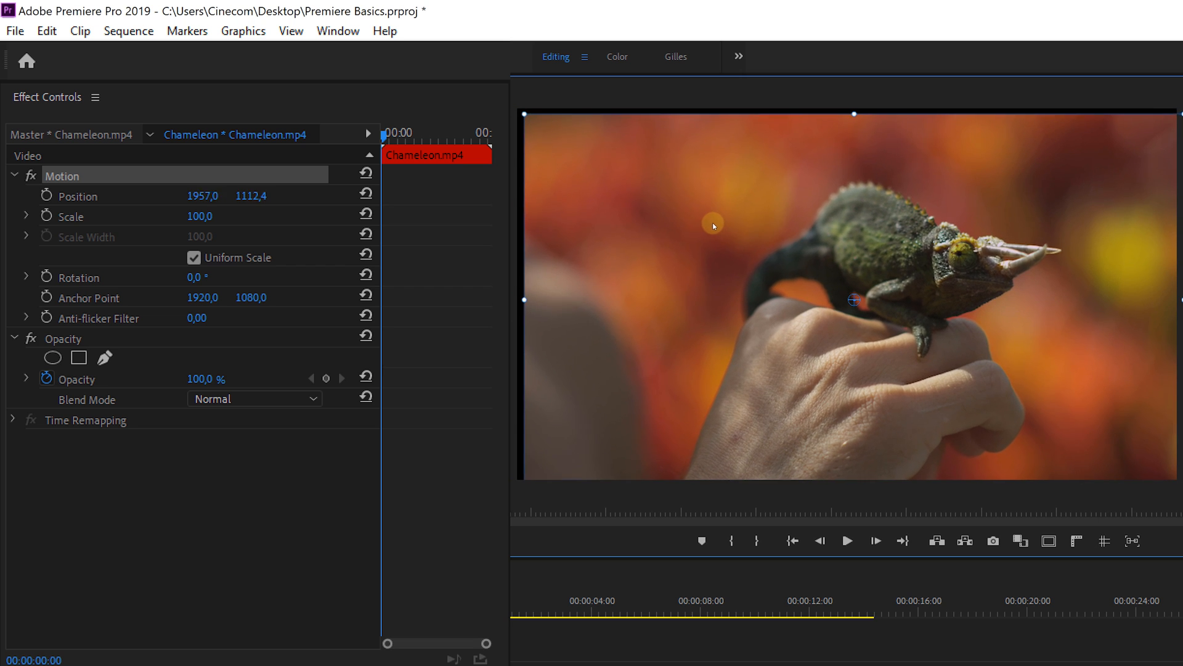
click(366, 173)
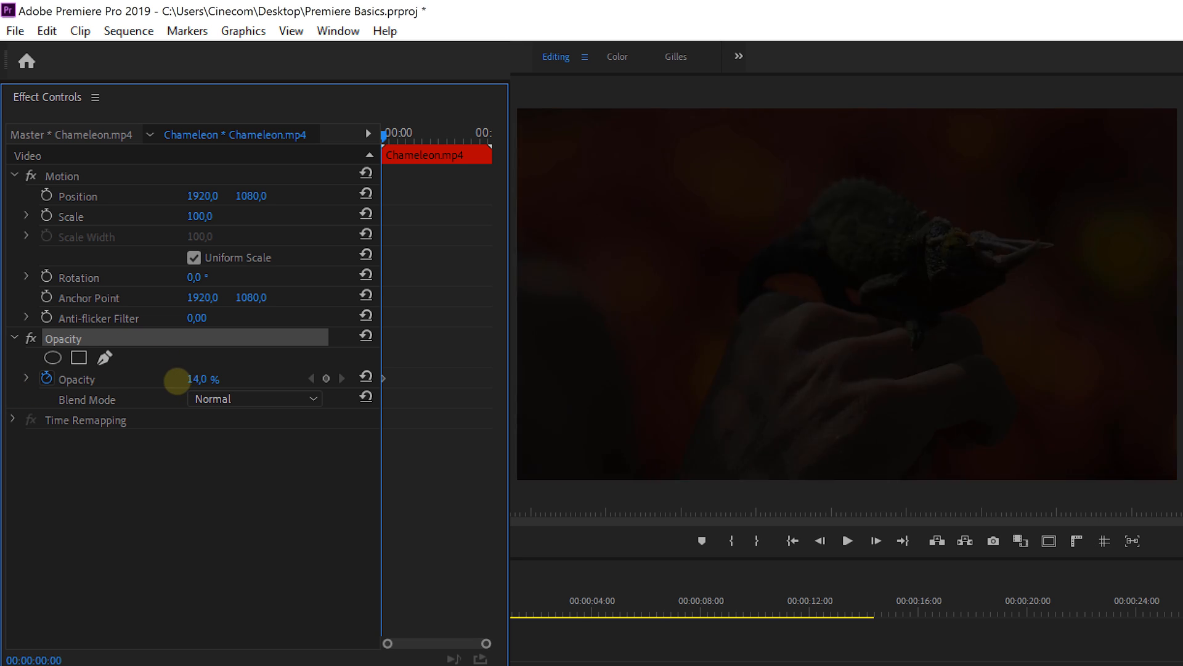
- Scrub the Chameleon clip's Opacity down to preview a fade over the Close-Up Girl clip
drag(175, 378, 288, 379)
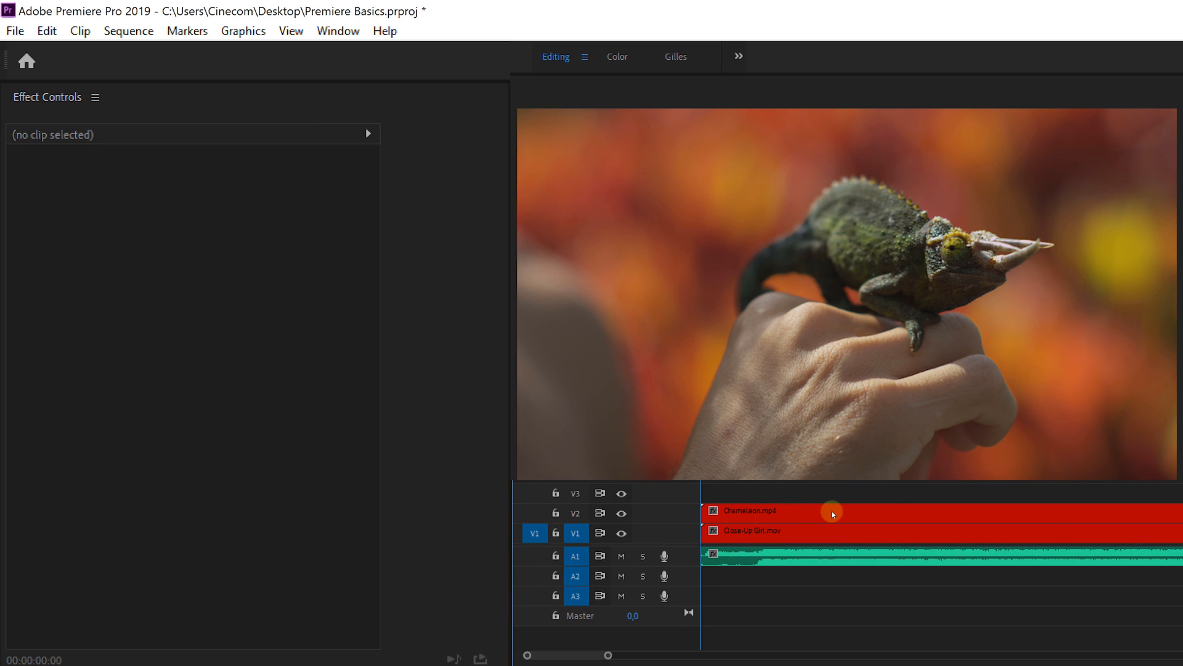
- Preview an opacity fade on the Chameleon clip, then return it to 100%
click(829, 511)
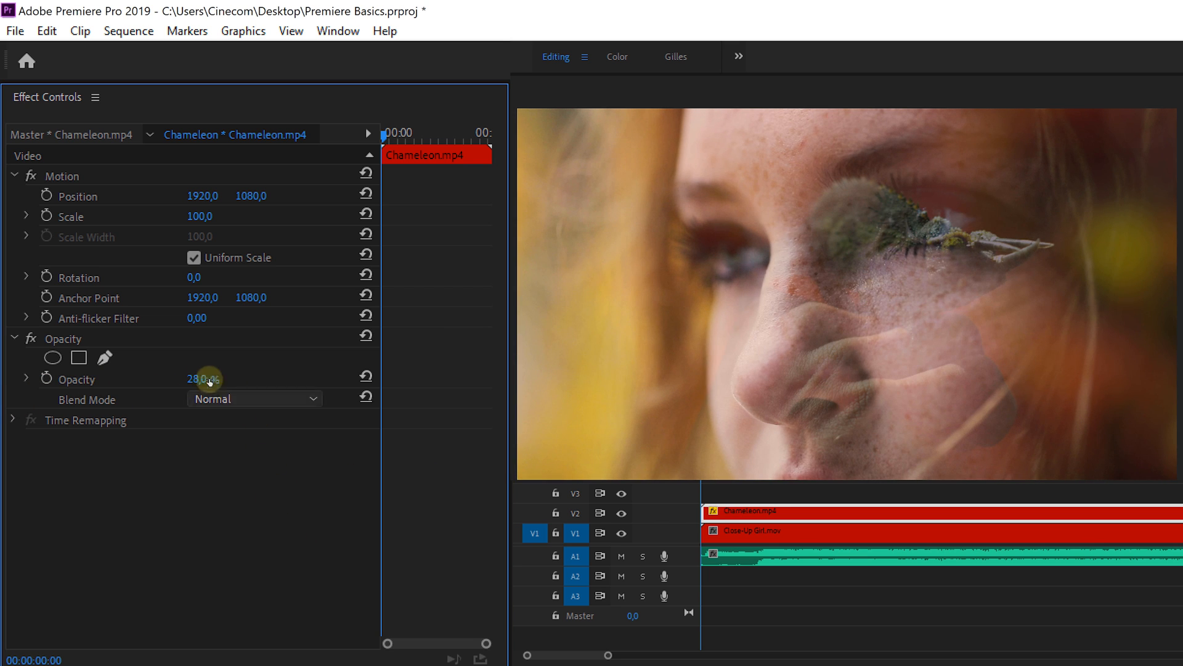
drag(206, 379, 381, 365)
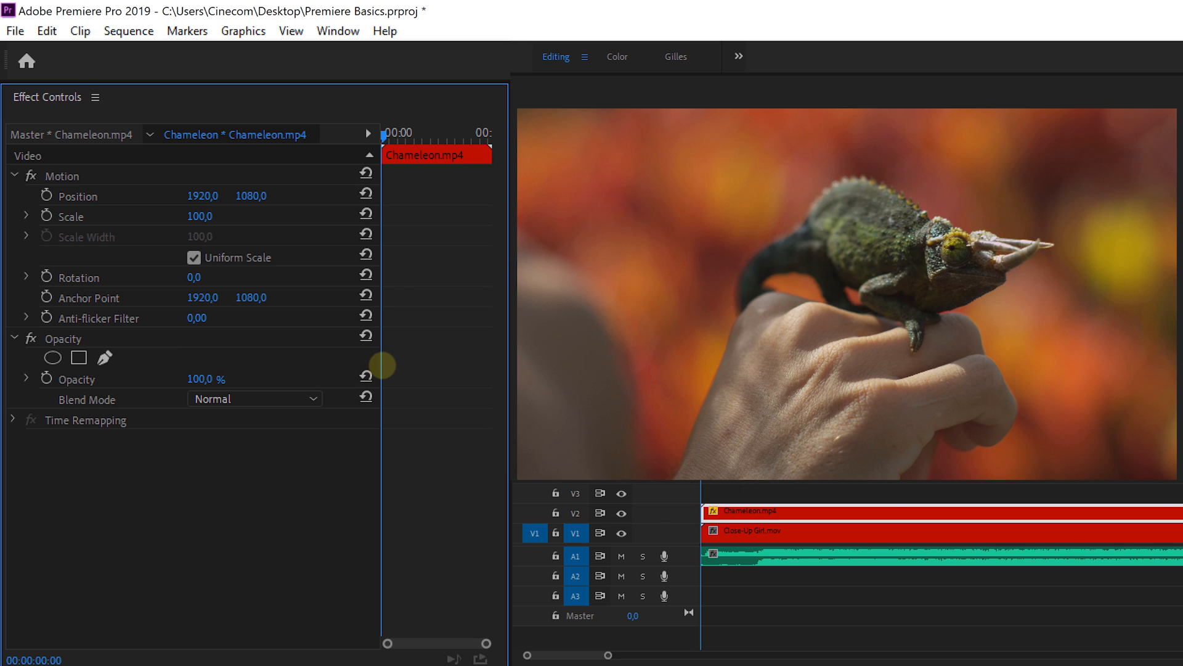
mouse_move(54, 382)
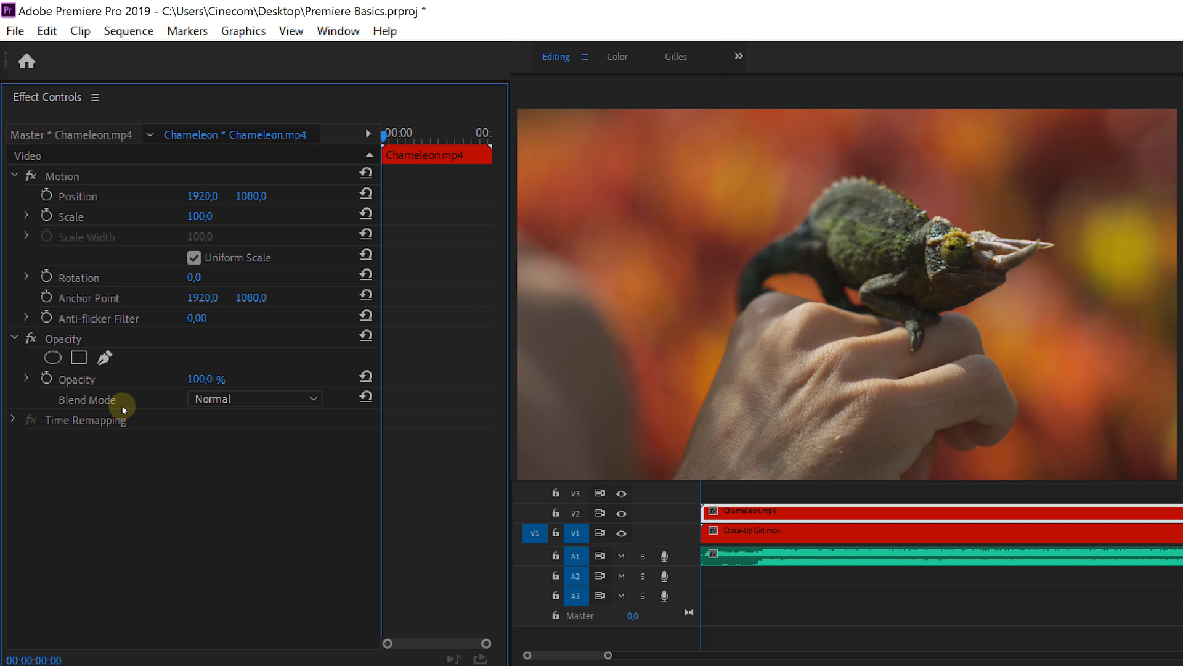
mouse_move(217, 404)
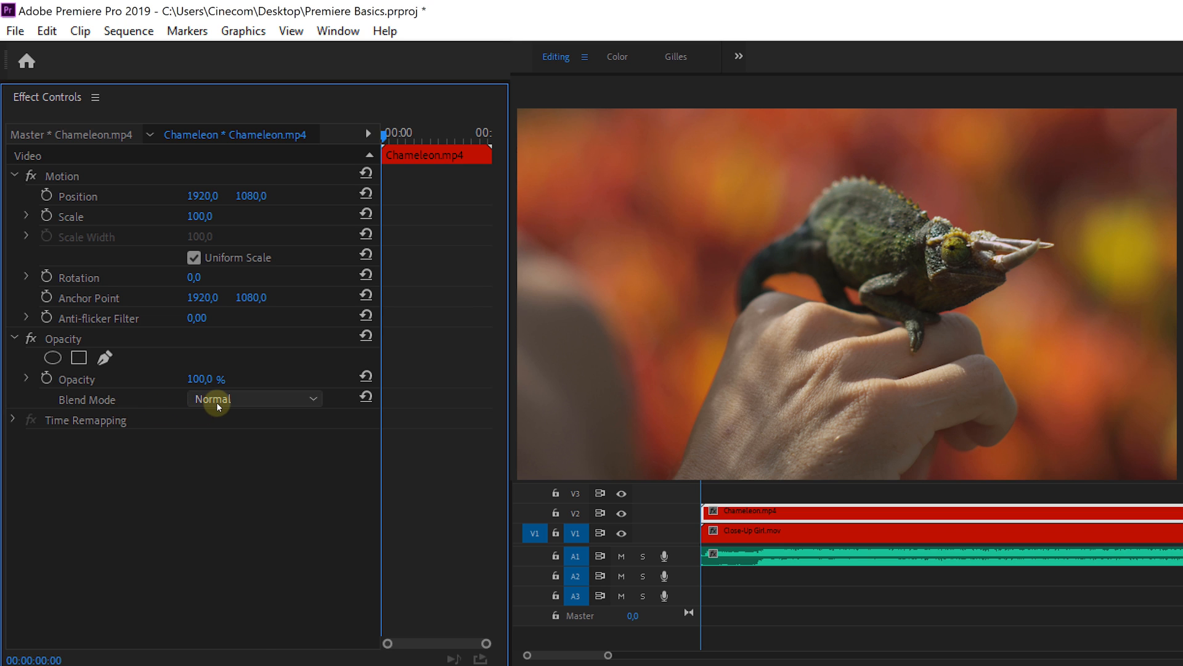
- Set the Chameleon clip's Blend Mode to Screen and select the Music audio clip
click(254, 399)
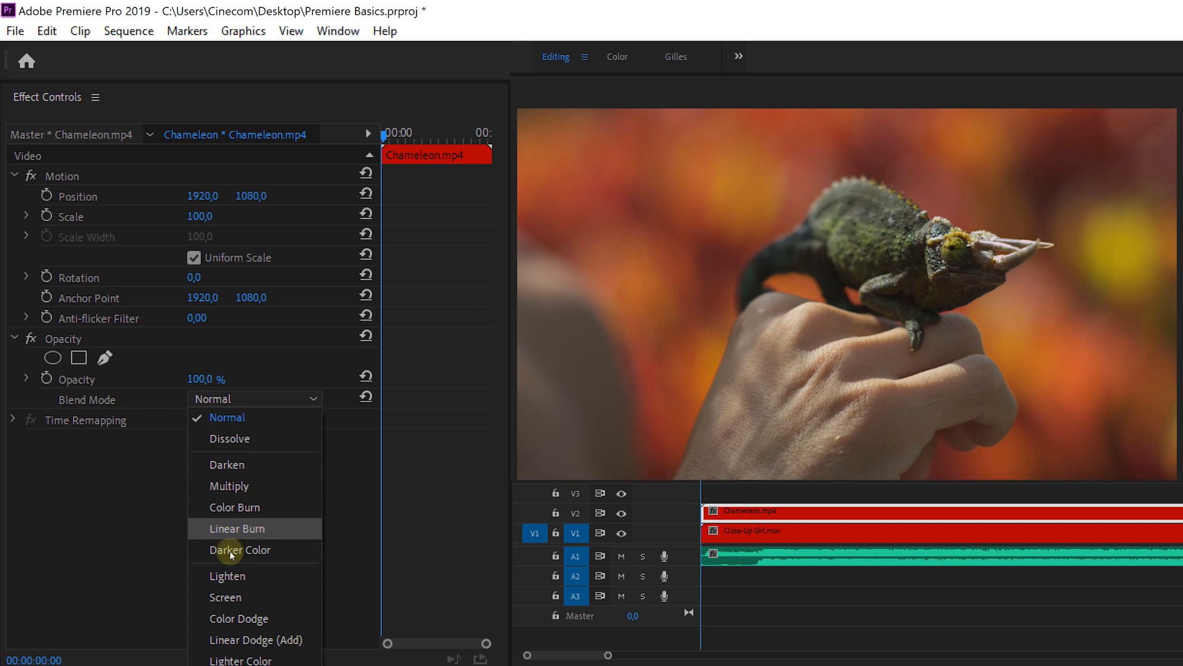
click(224, 596)
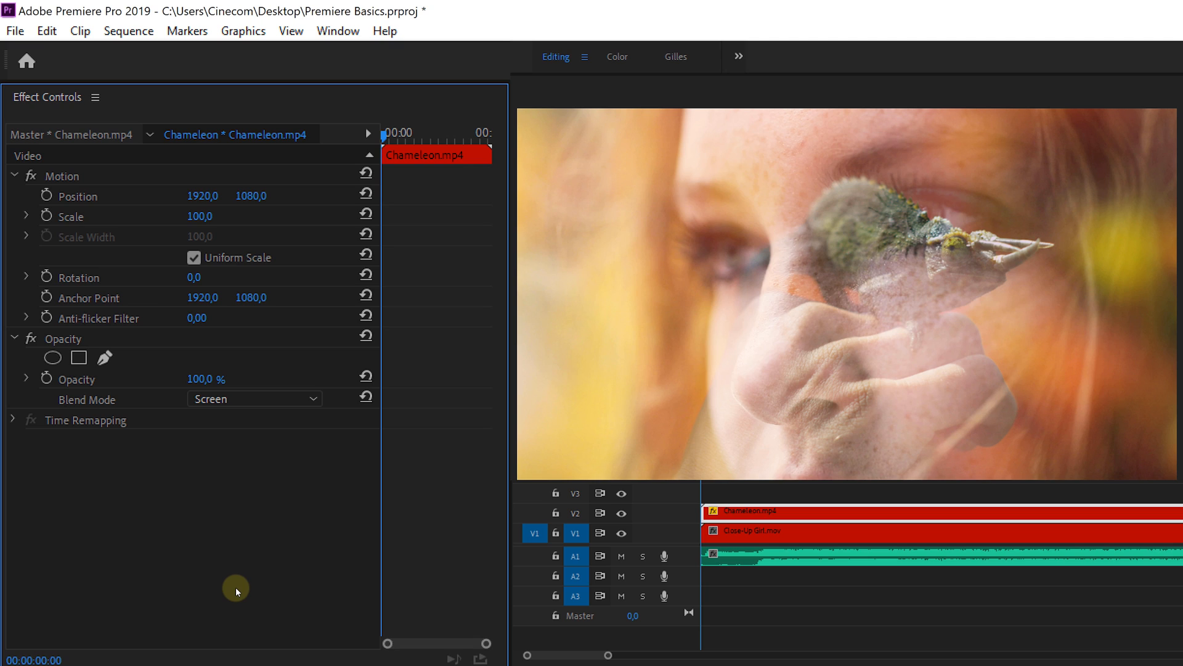
click(889, 574)
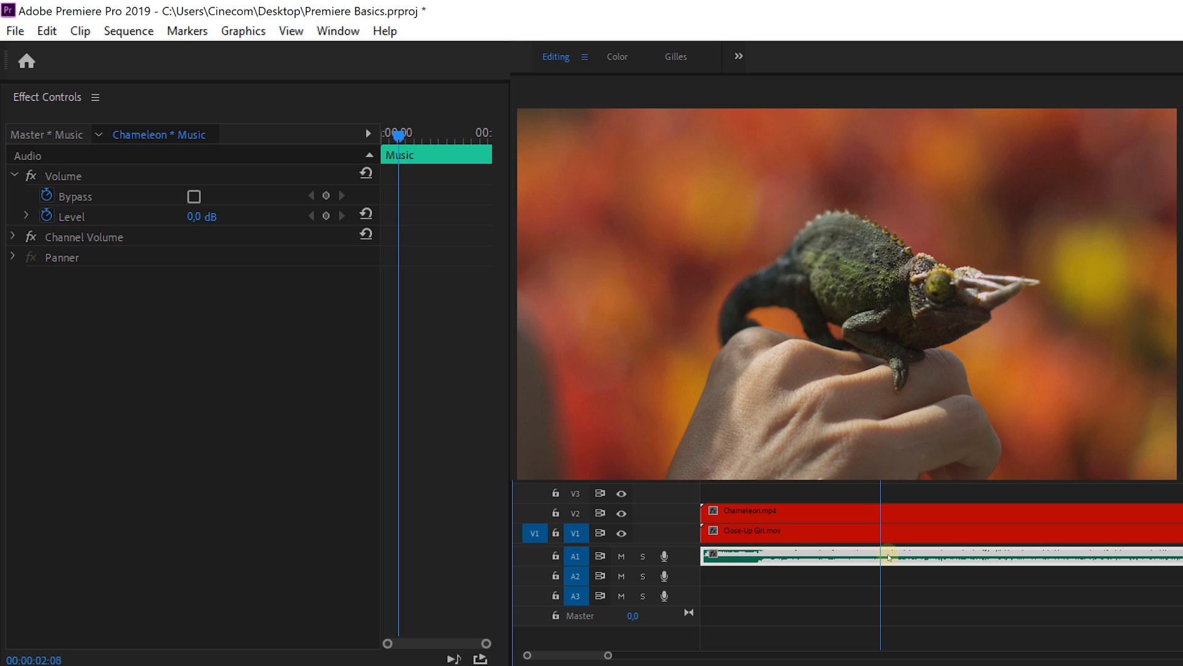
- Scrub the Music clip's Volume Level to about -55.5 dB, creating a keyframe at the playhead
drag(324, 216, 301, 225)
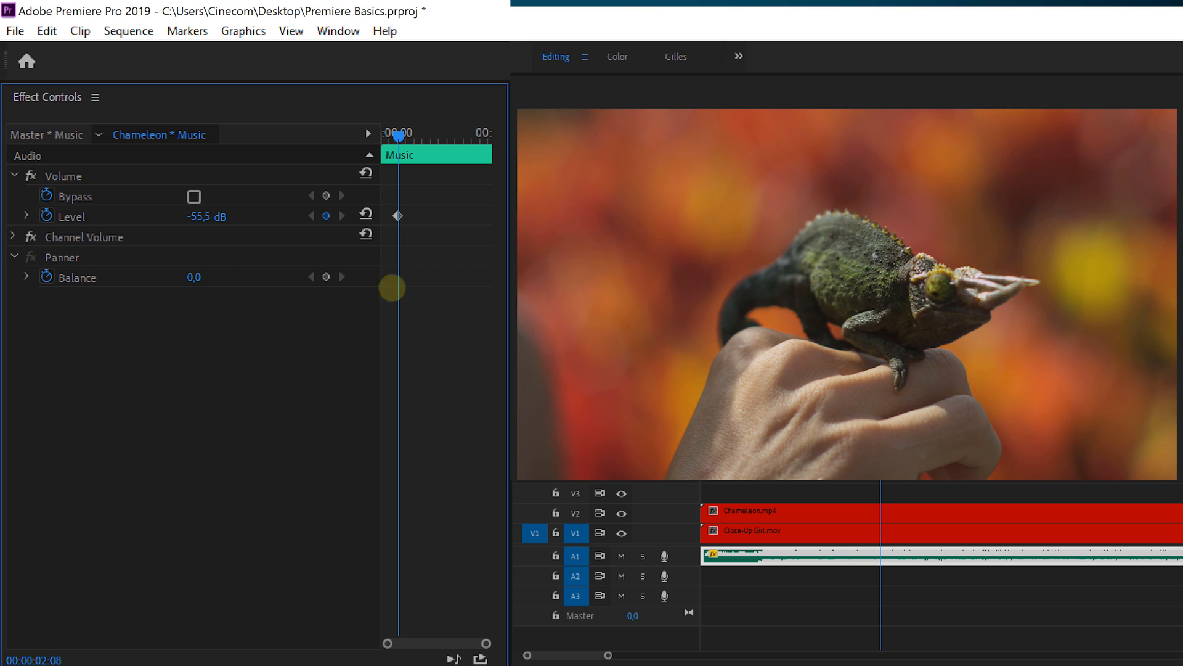
drag(392, 288, 415, 287)
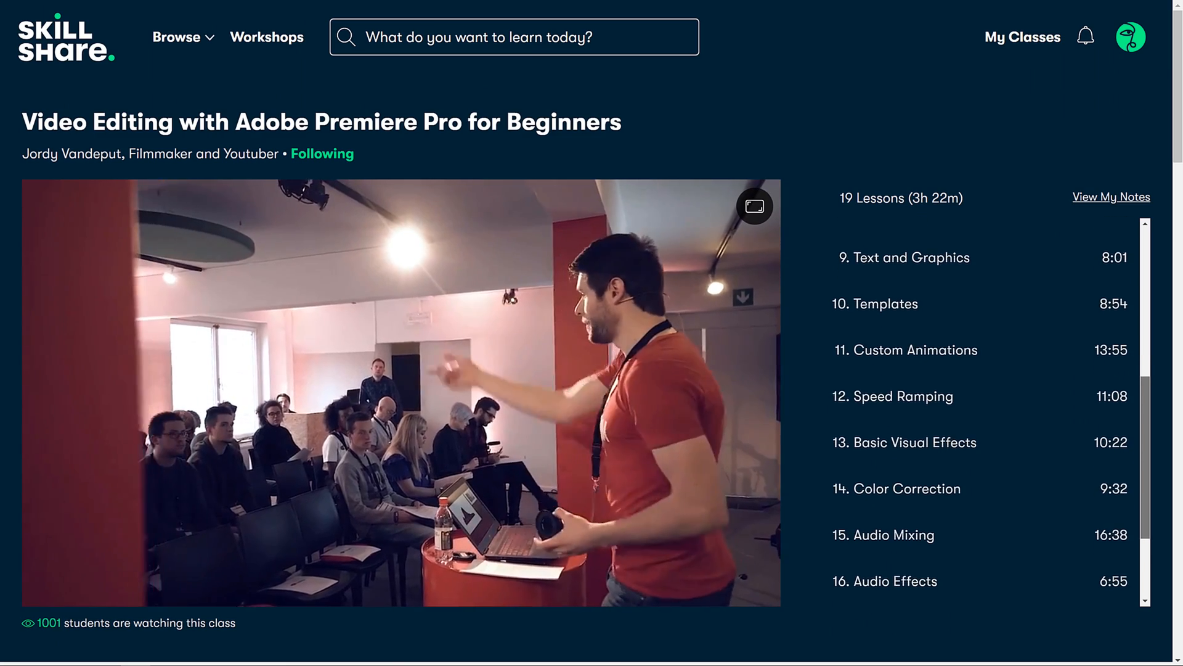
scroll(down, 3)
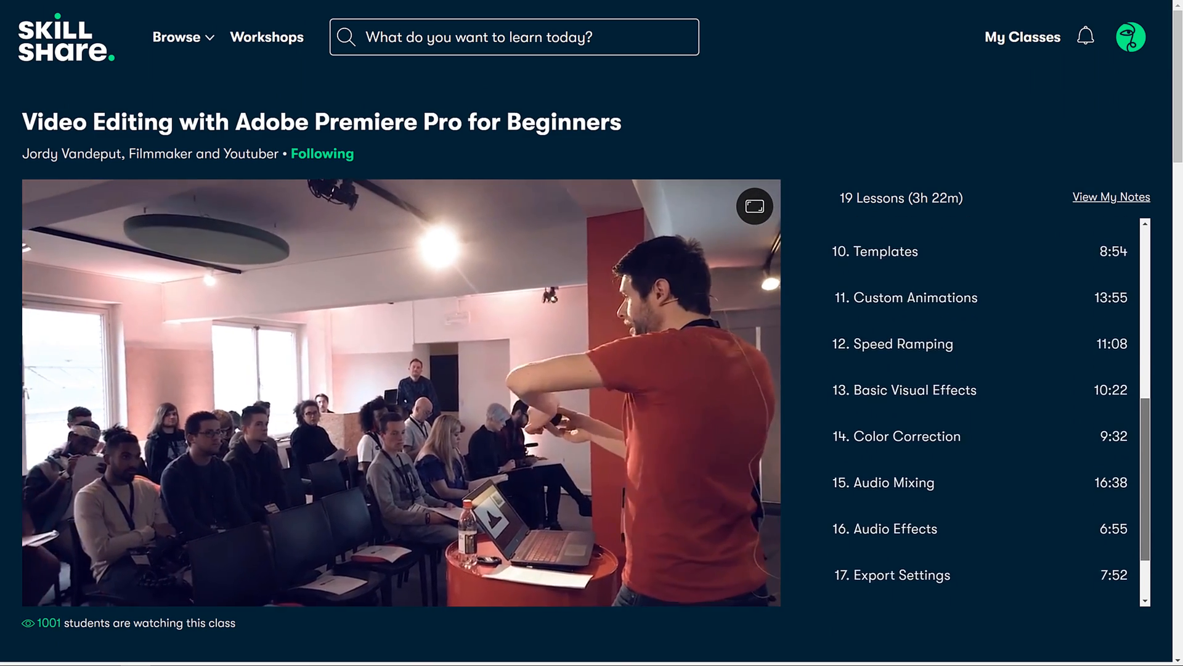